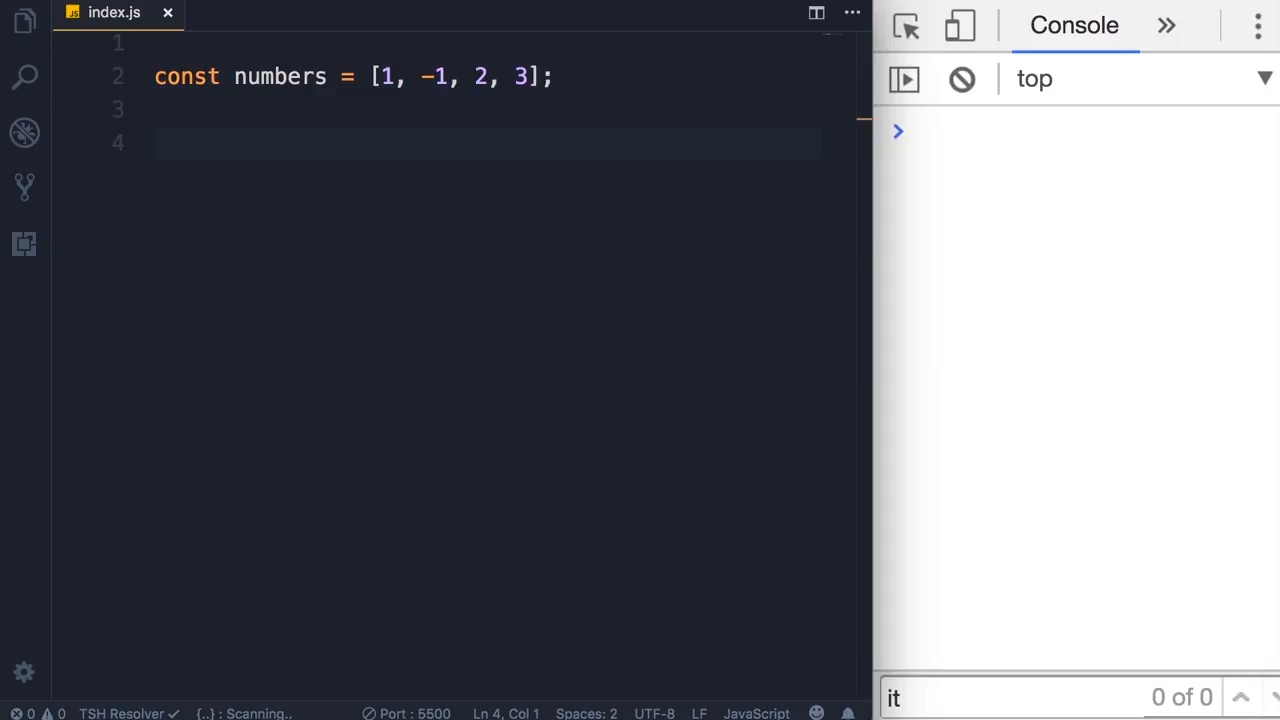
# Start numbers.filter( on line 4 with a function() callback via autocomplete.
pyautogui.write('numbers.filter(')
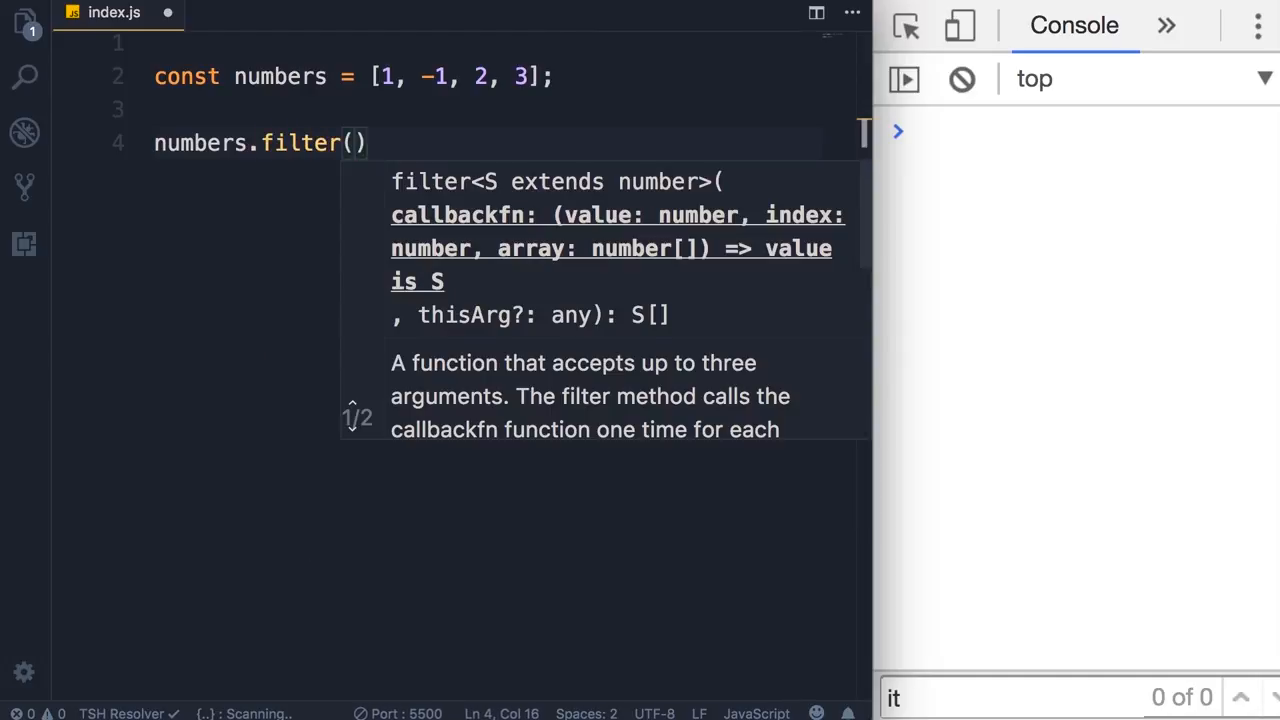
pyautogui.moveTo(487, 238)
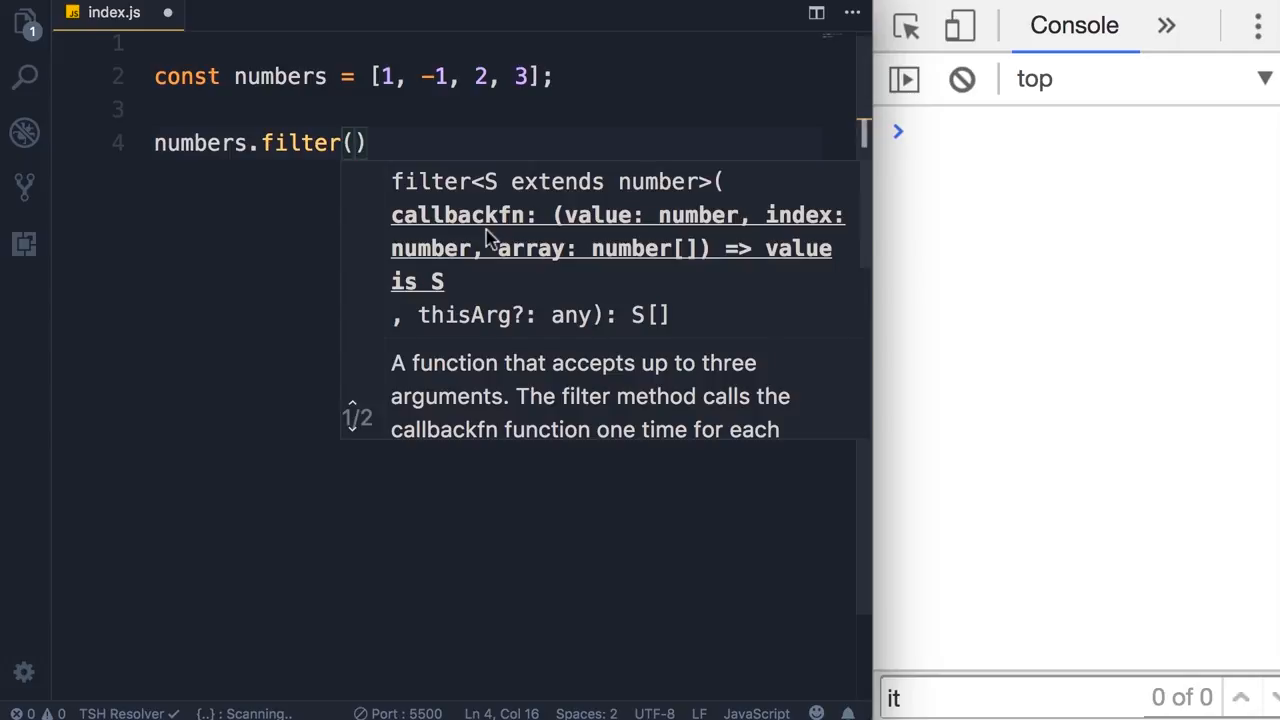
pyautogui.moveTo(607, 228)
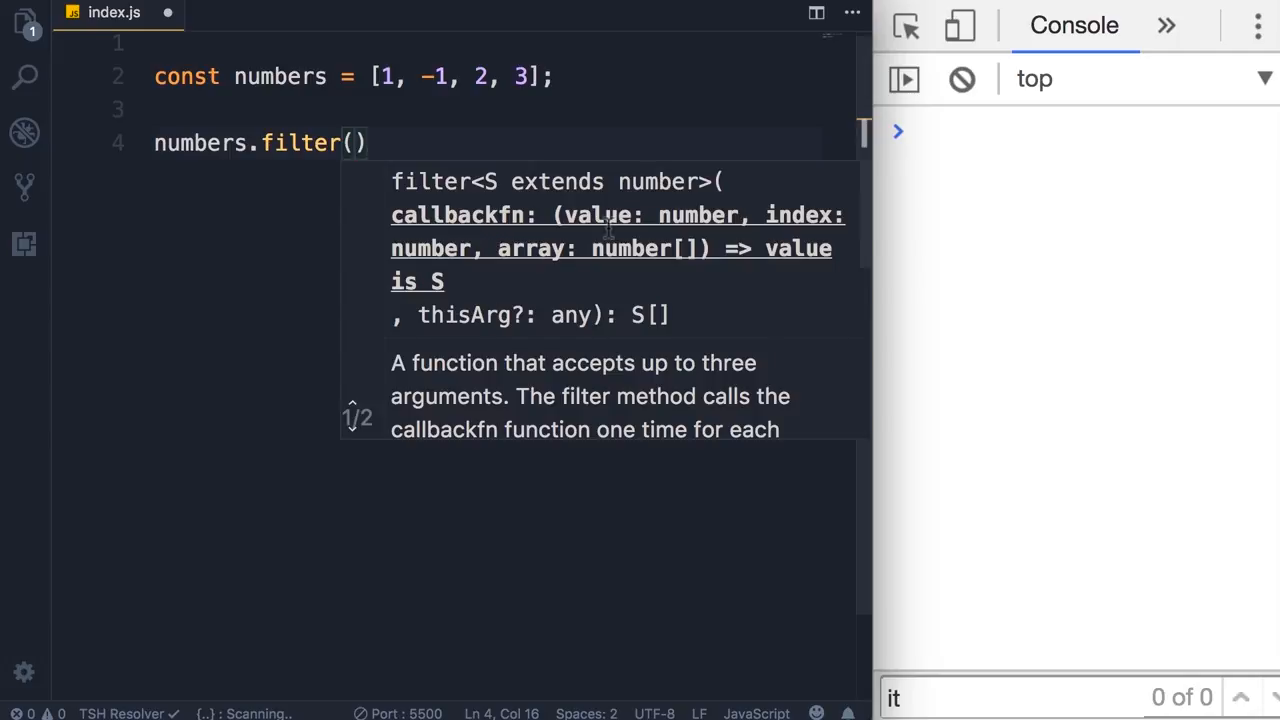
pyautogui.moveTo(577, 275)
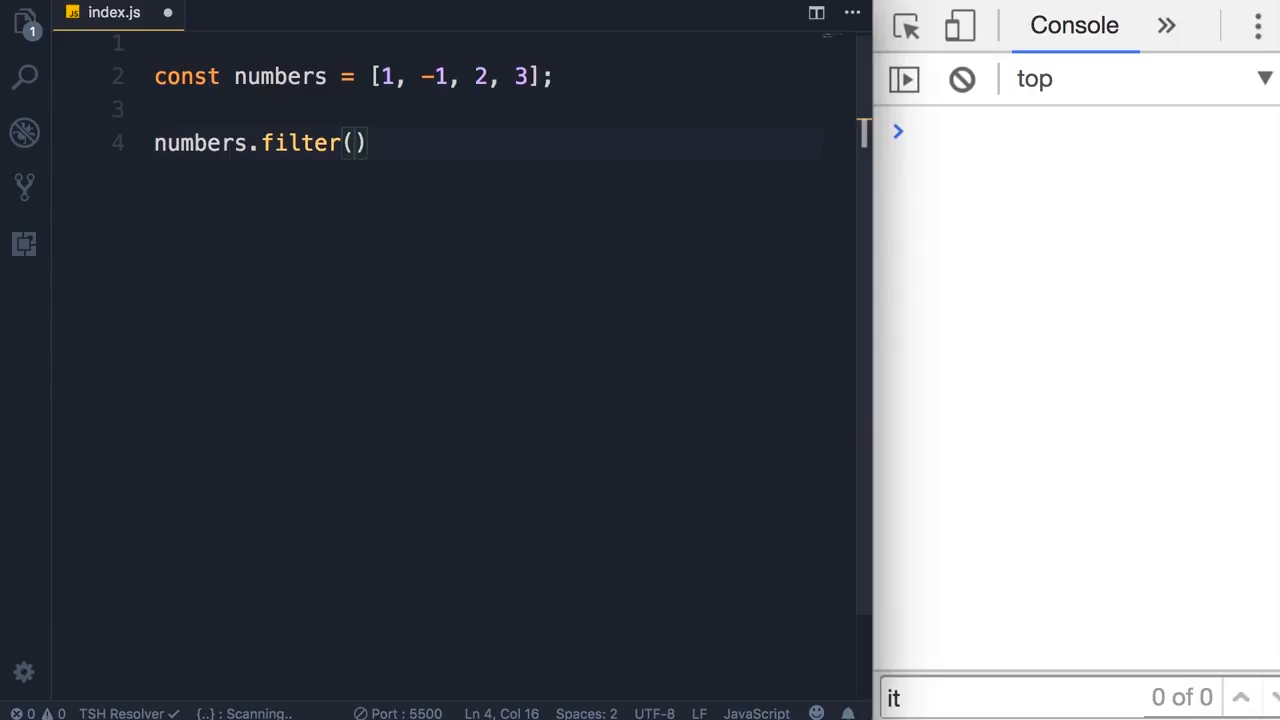
pyautogui.write('function(')
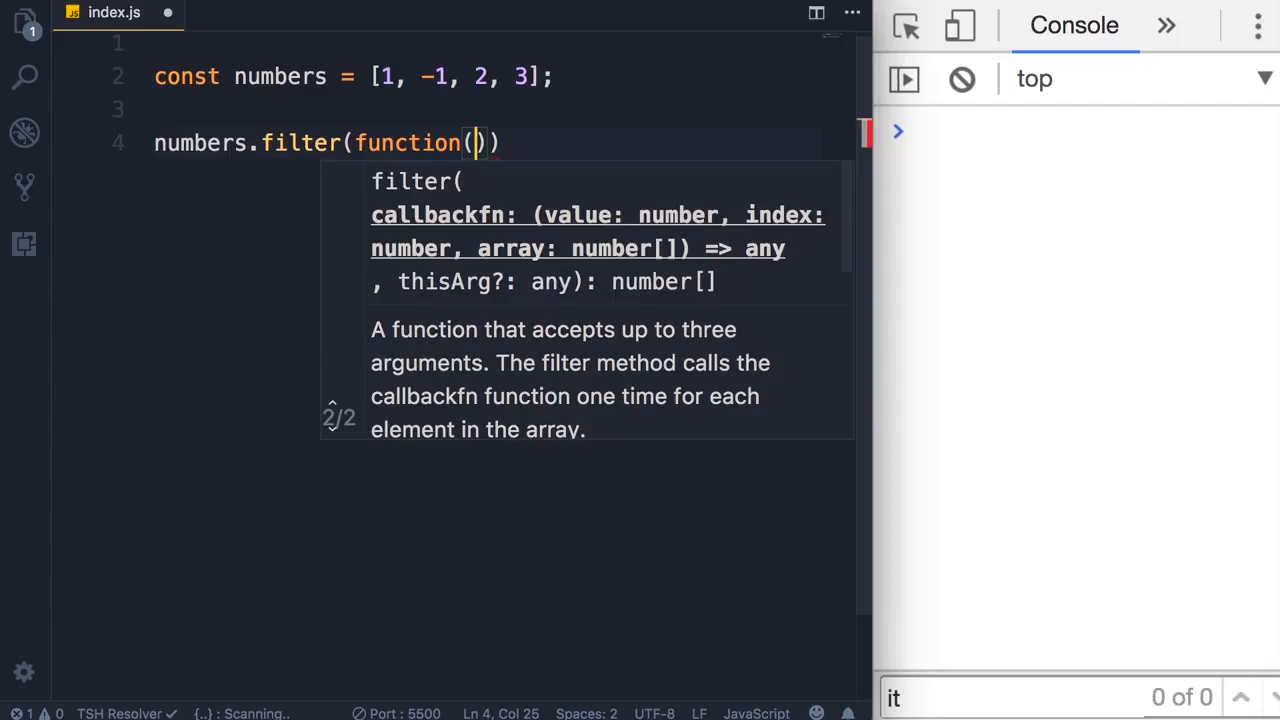
# Give the callback a value parameter and a body returning value >= 0.
pyautogui.write('value')
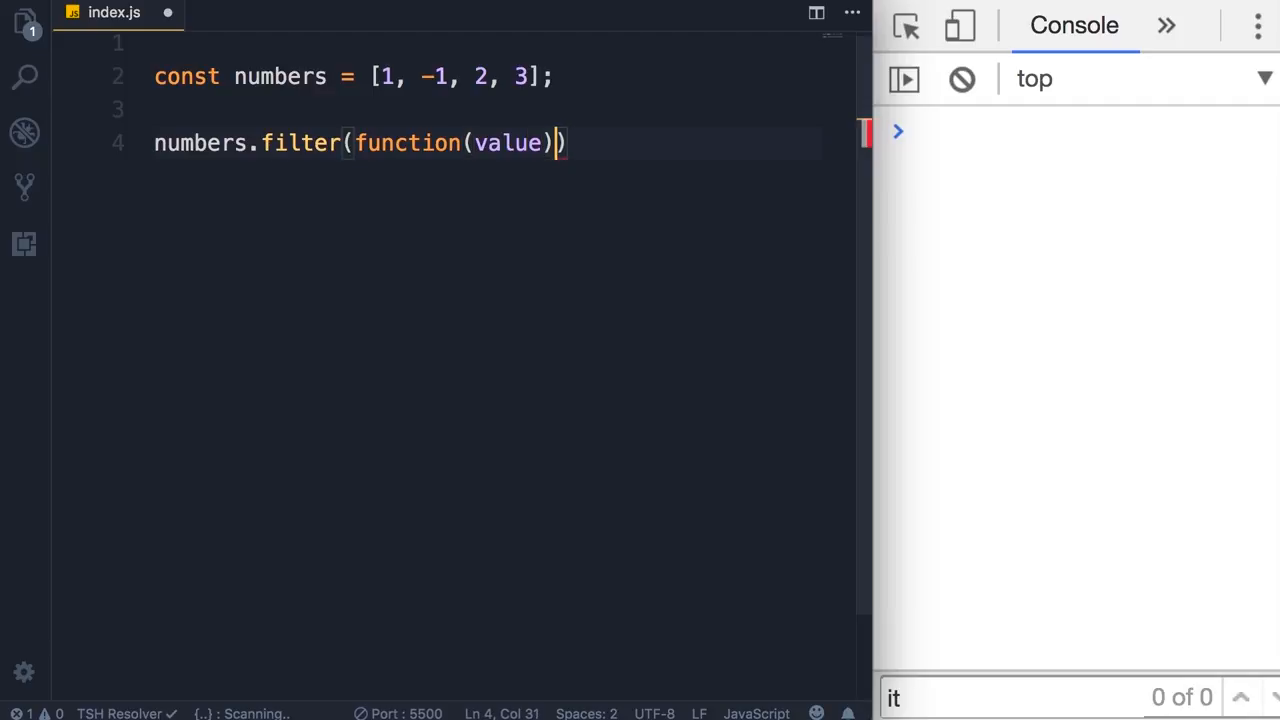
pyautogui.write('{')
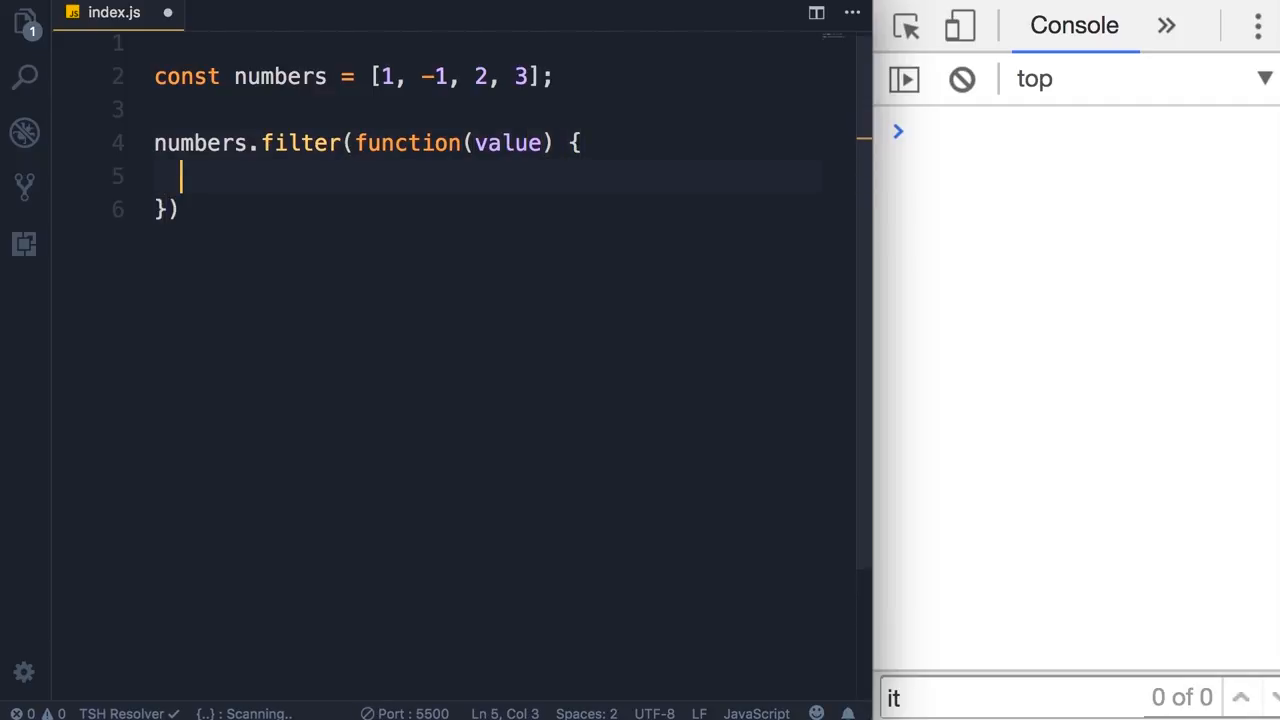
pyautogui.write('r')
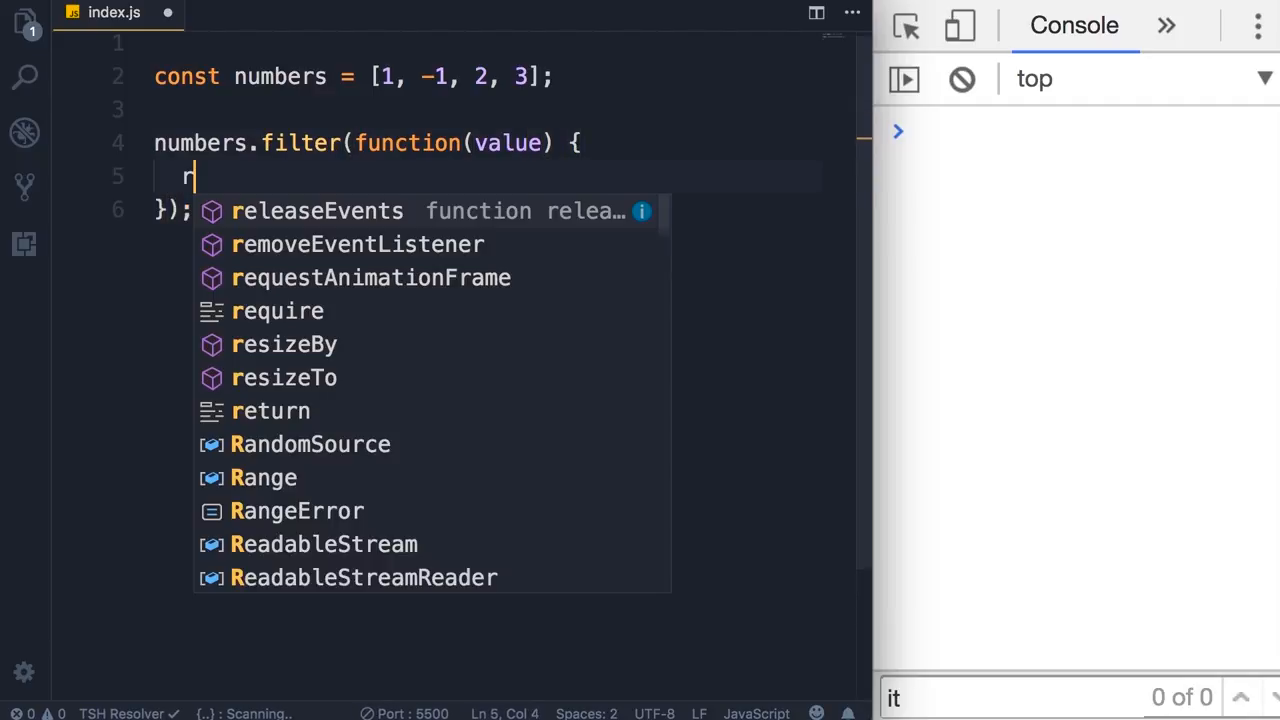
pyautogui.write('eturn value >=')
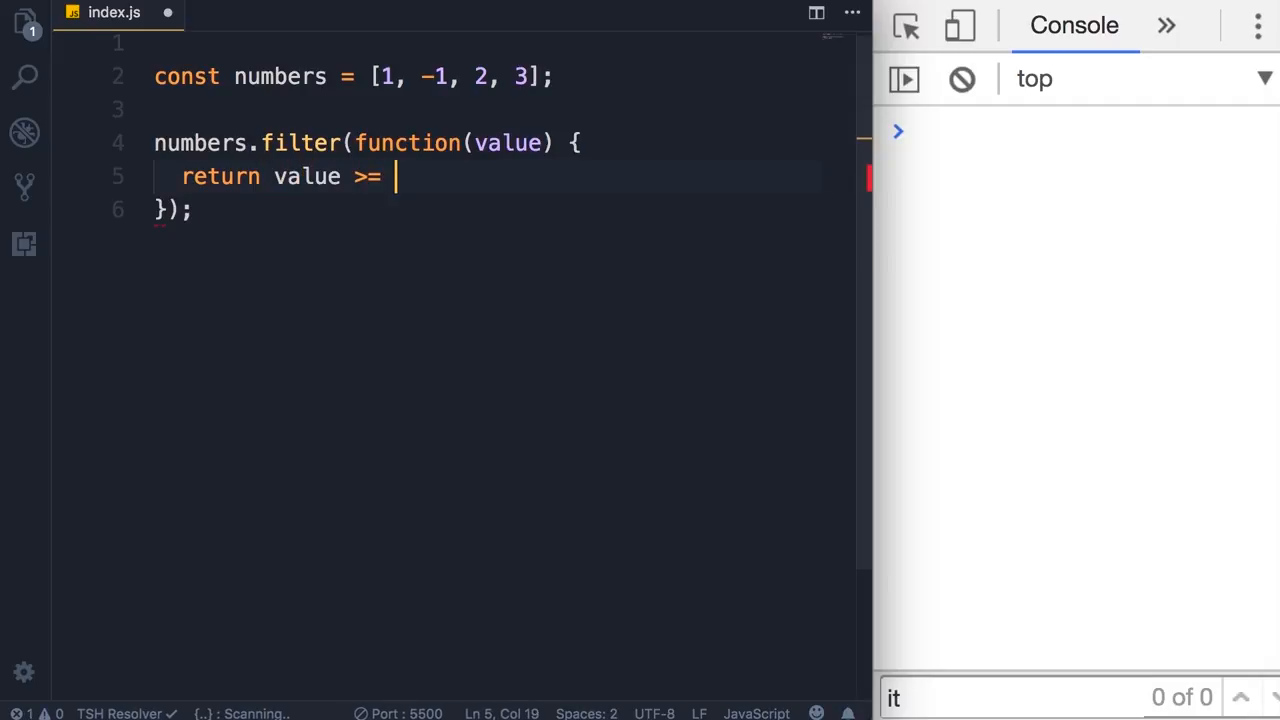
pyautogui.write('0;')
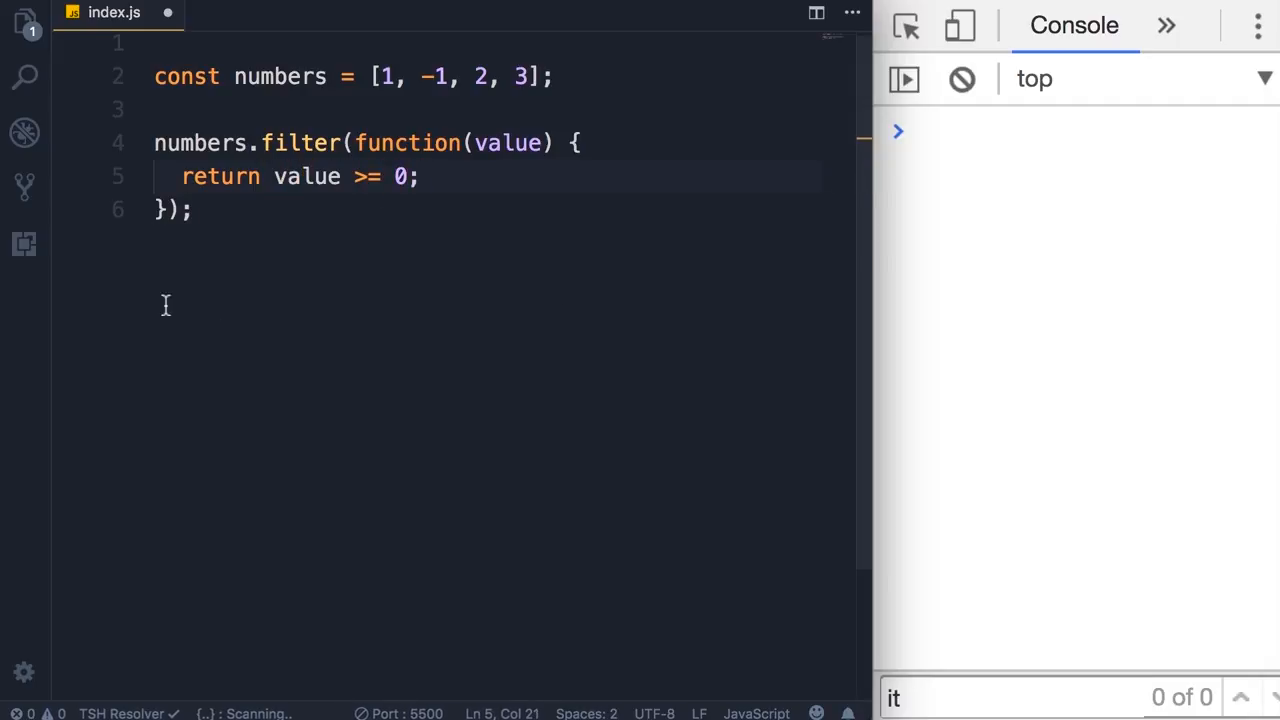
# Highlight the numbers array and the value >= 0 condition, then place the cursor before numbers.
pyautogui.doubleClick(300, 142)
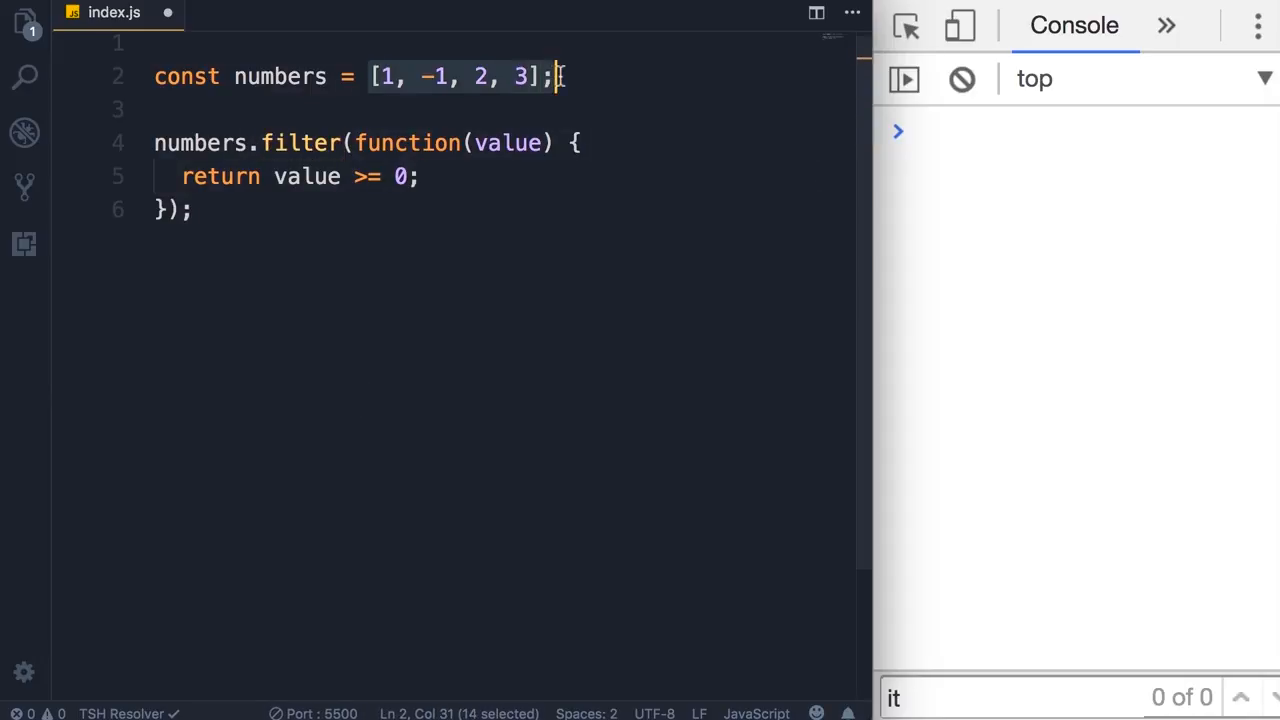
pyautogui.doubleClick(509, 142)
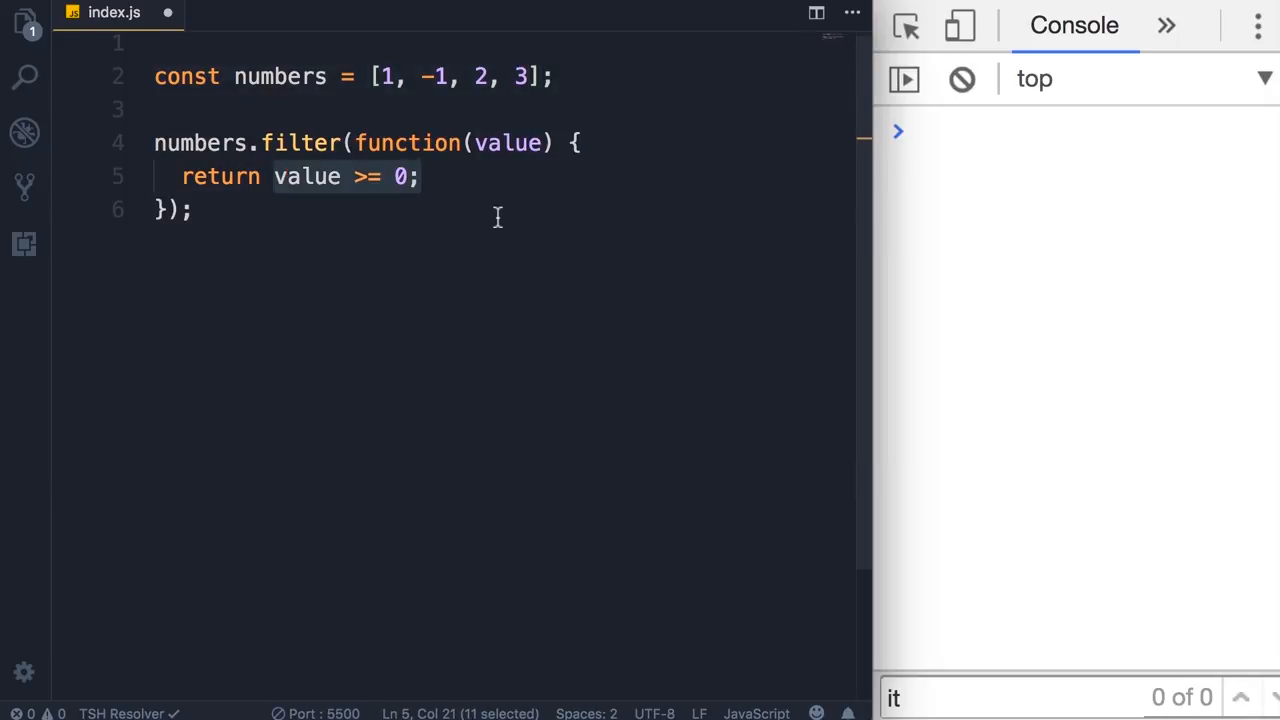
pyautogui.click(270, 142)
pyautogui.write('cons')
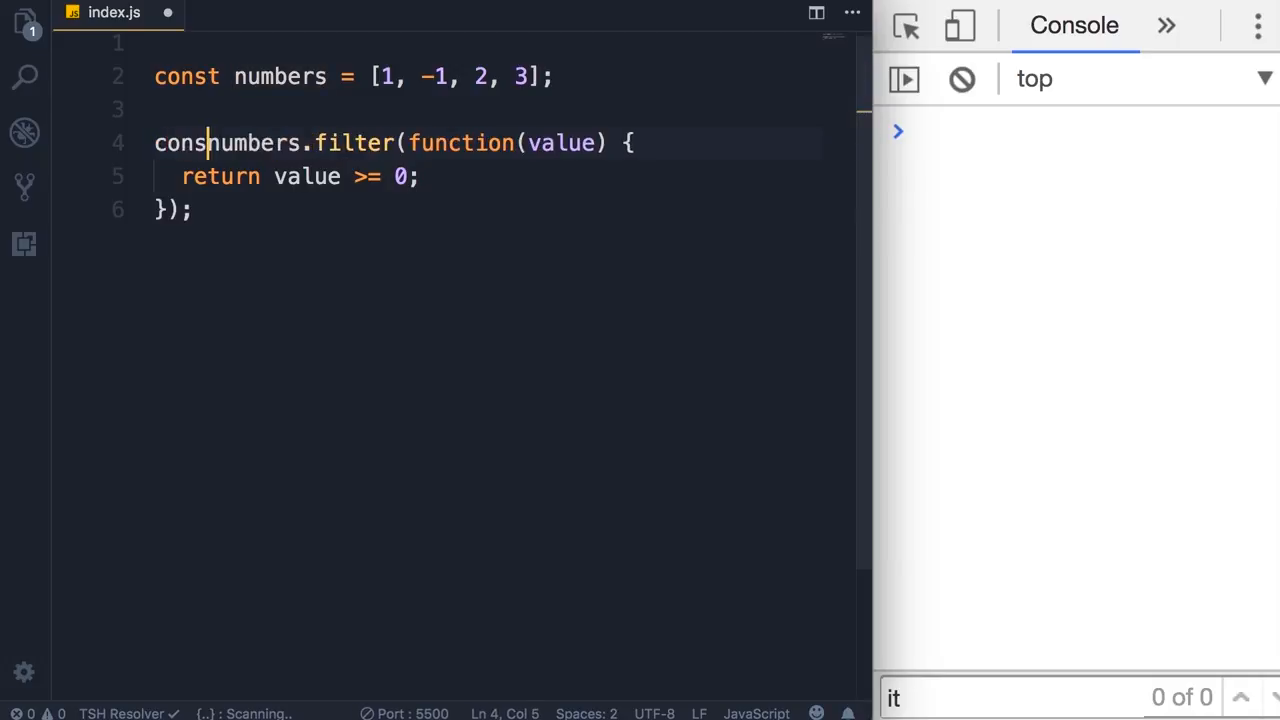
# Assign the filter result to const filtered and add console.log(filtered) on line 8.
pyautogui.write('filtered =')
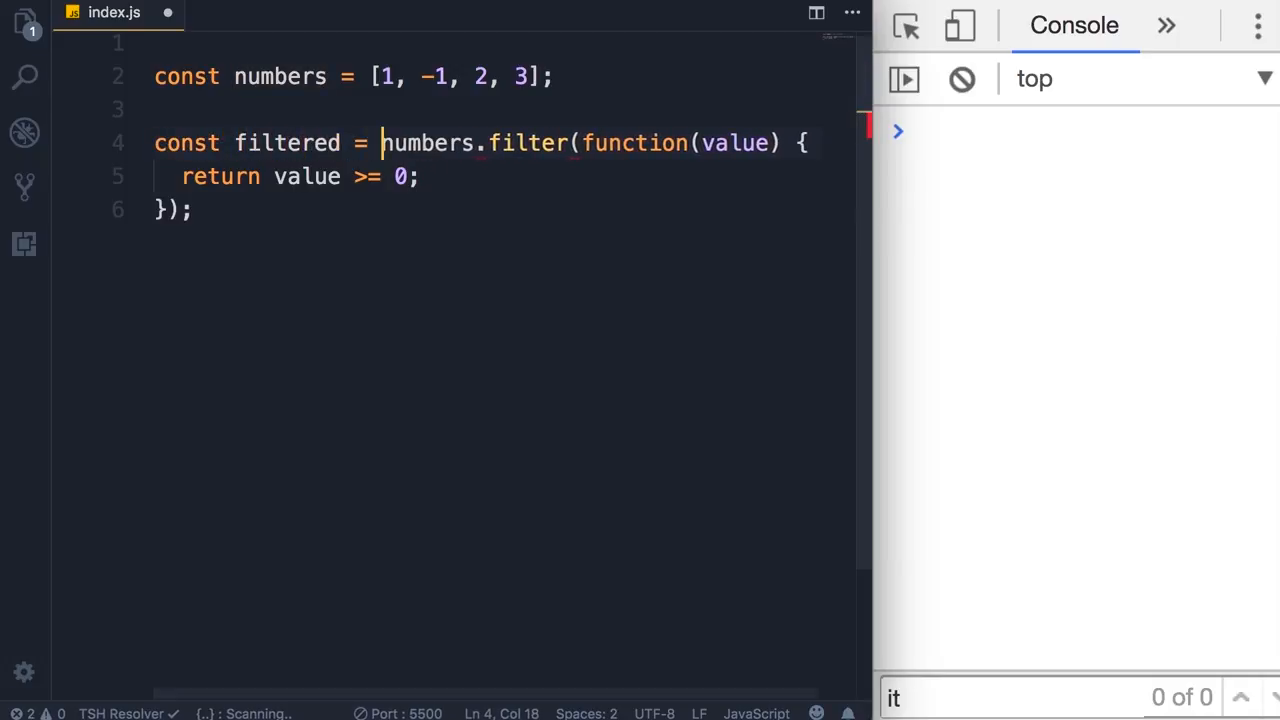
pyautogui.write('cons')
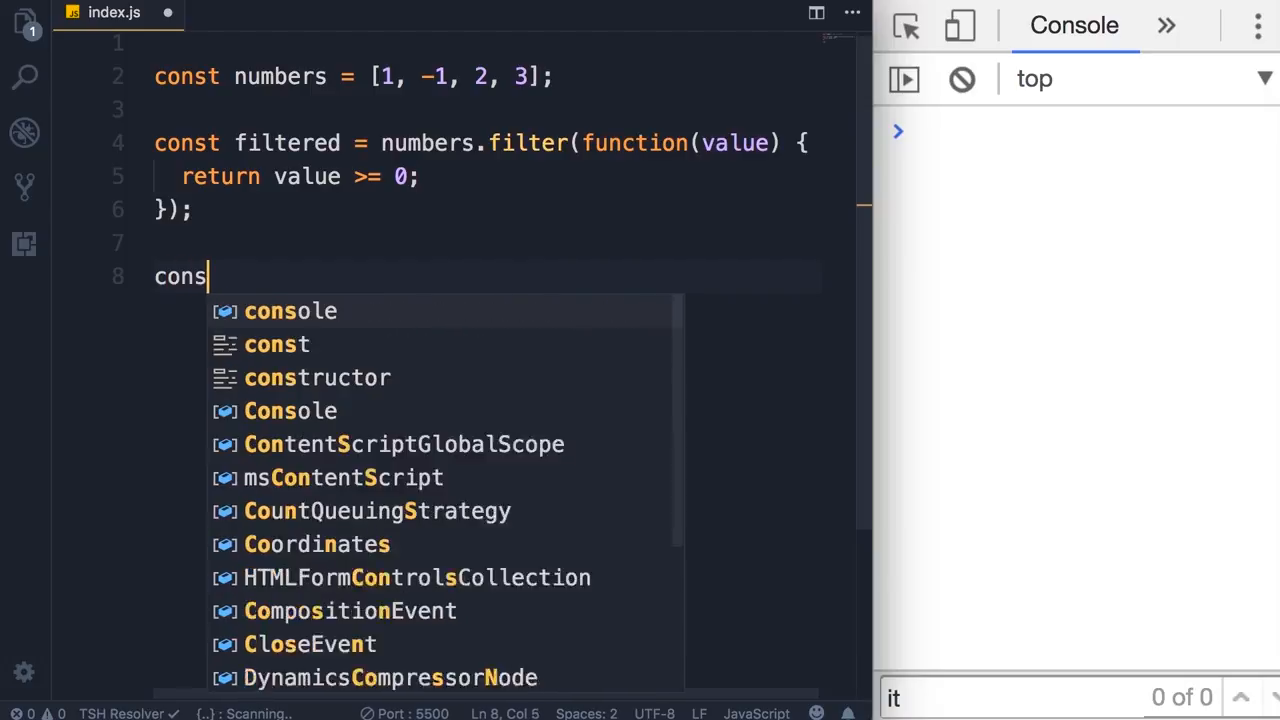
pyautogui.write('ole.log(filtered);')
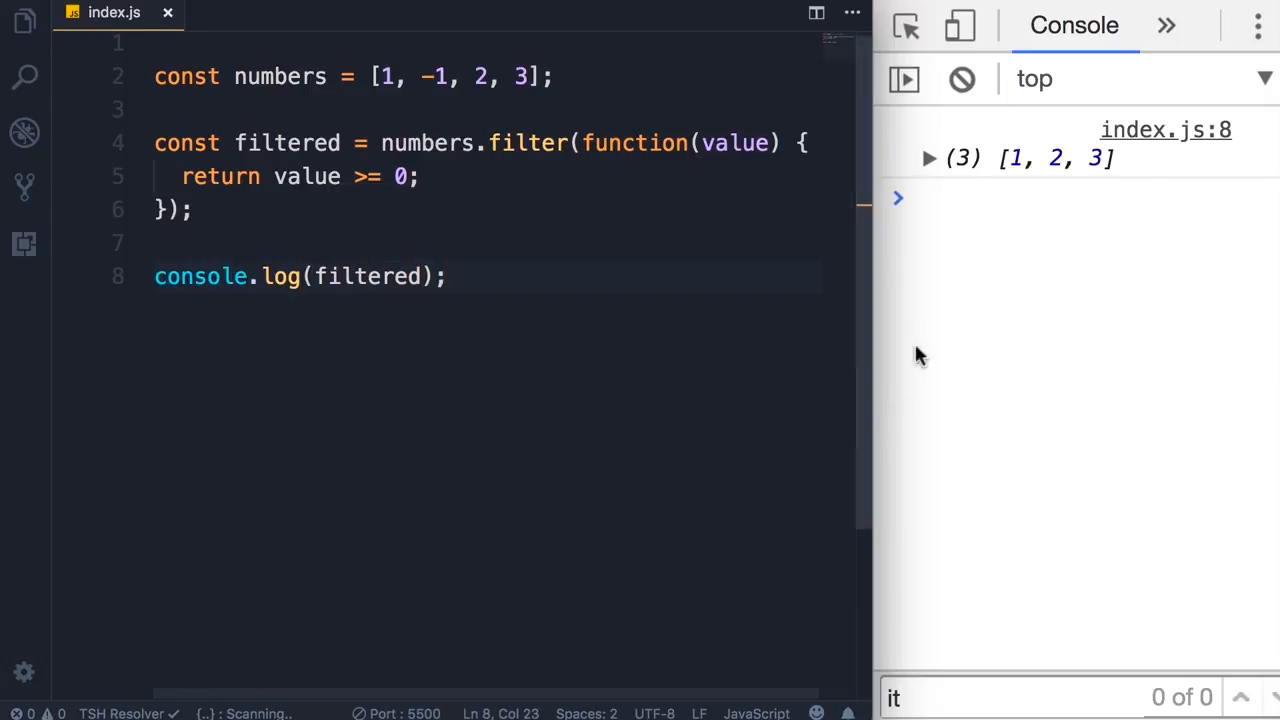
pyautogui.moveTo(1105, 204)
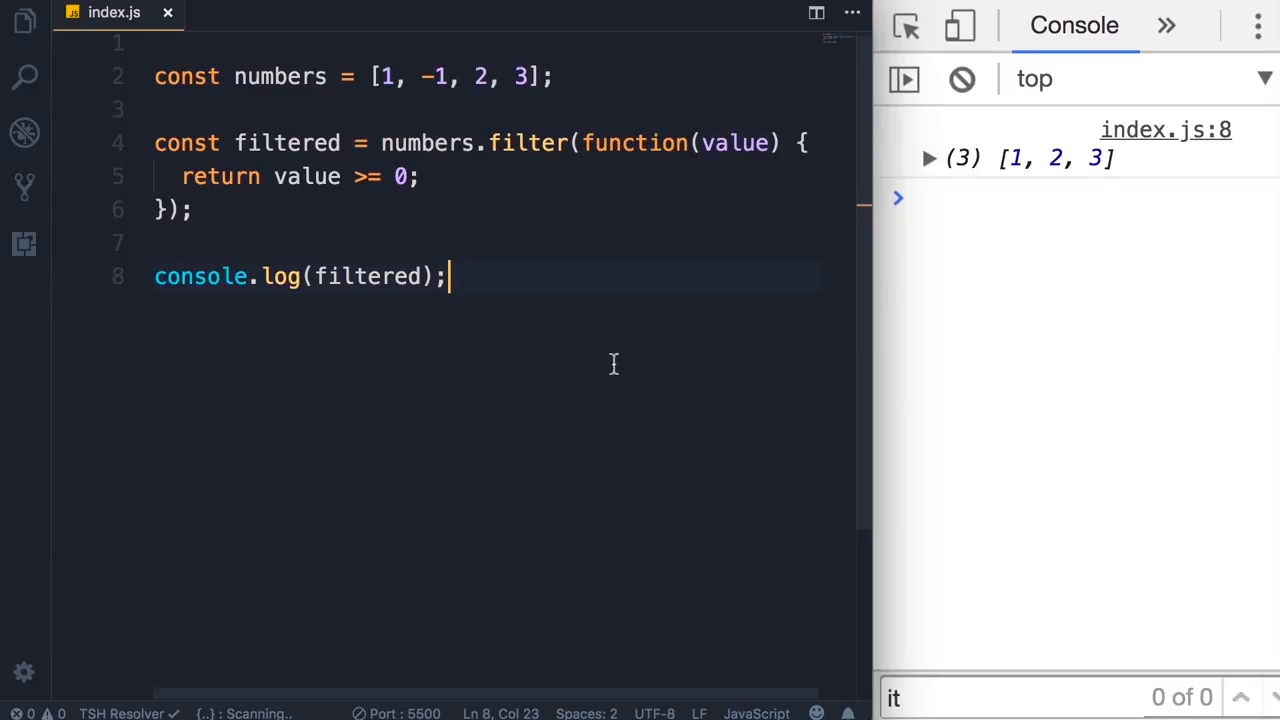
pyautogui.moveTo(717, 347)
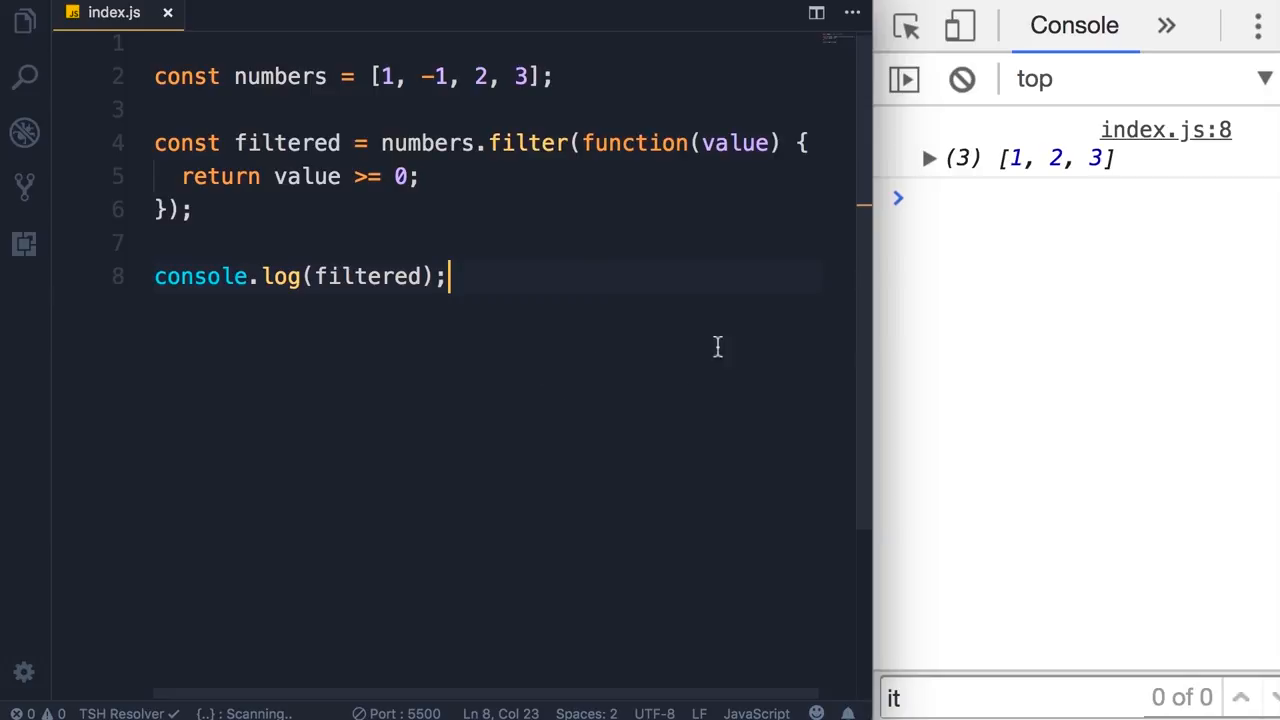
# Replace the function keyword with => to begin the n => n >= 0 arrow callback.
pyautogui.moveTo(182, 176); pyautogui.dragTo(418, 176)
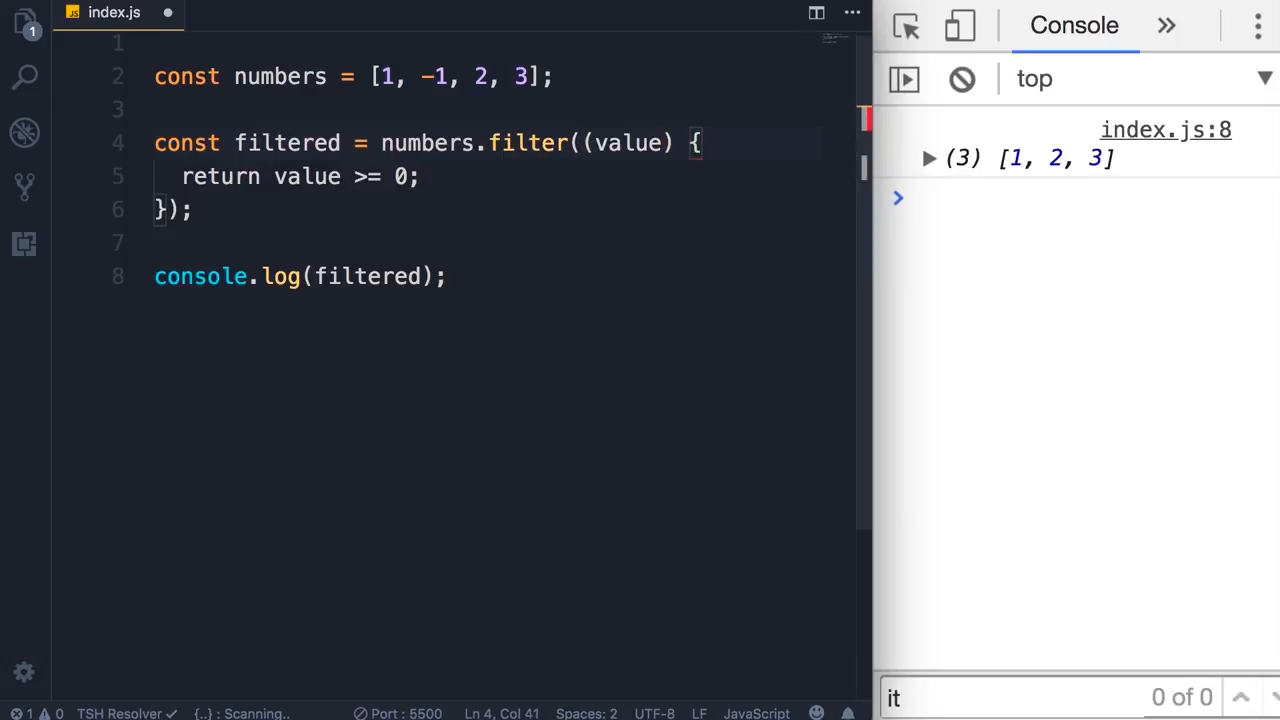
pyautogui.write('=> n >= 0')
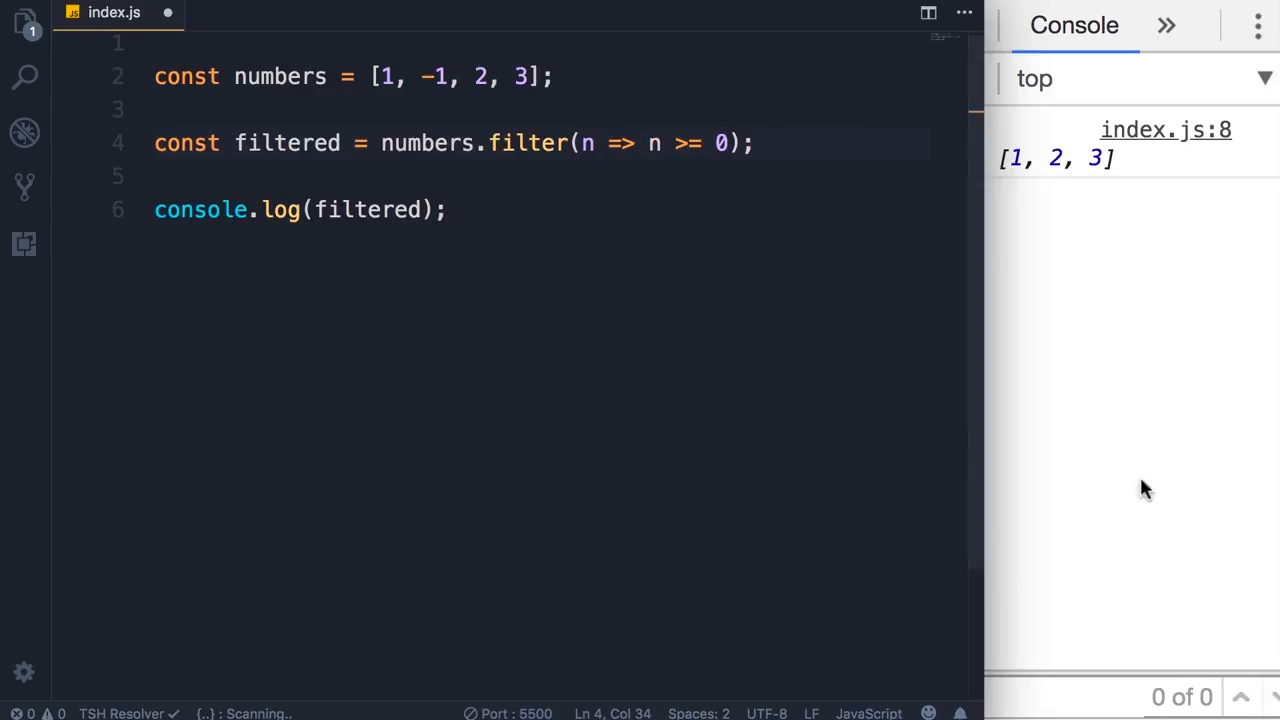
pyautogui.doubleClick(427, 143)
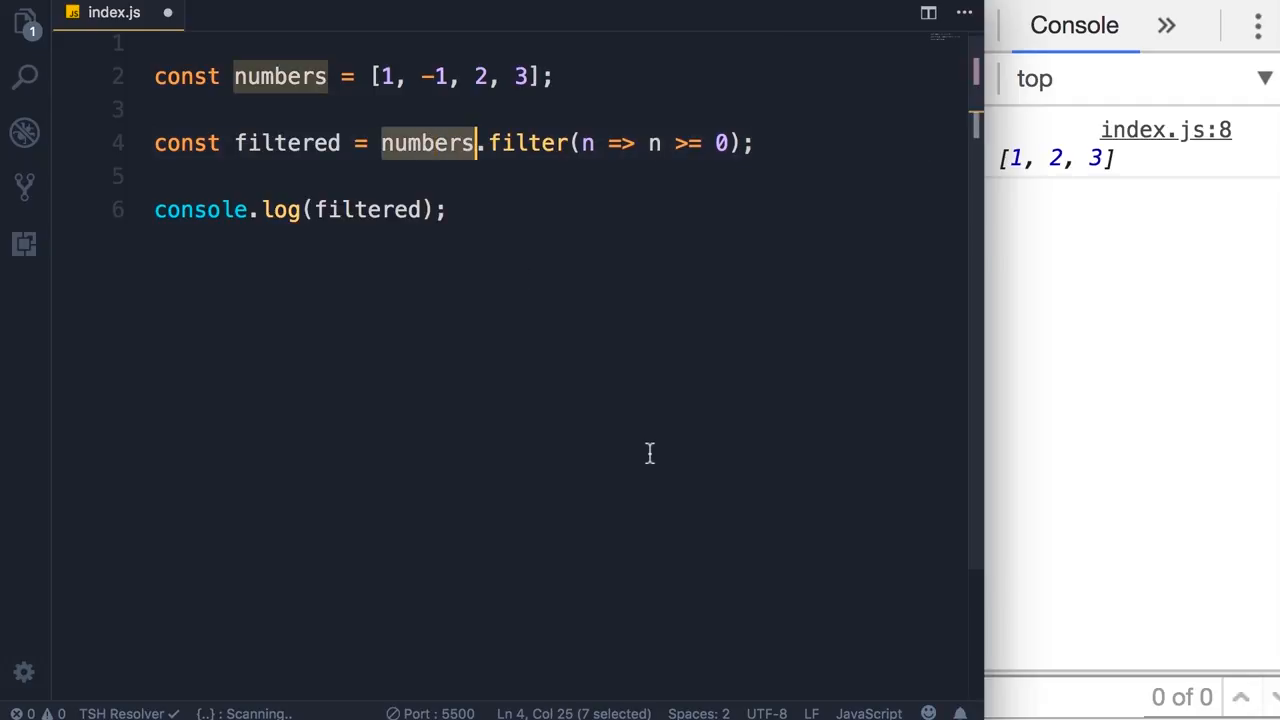
pyautogui.doubleClick(528, 142)
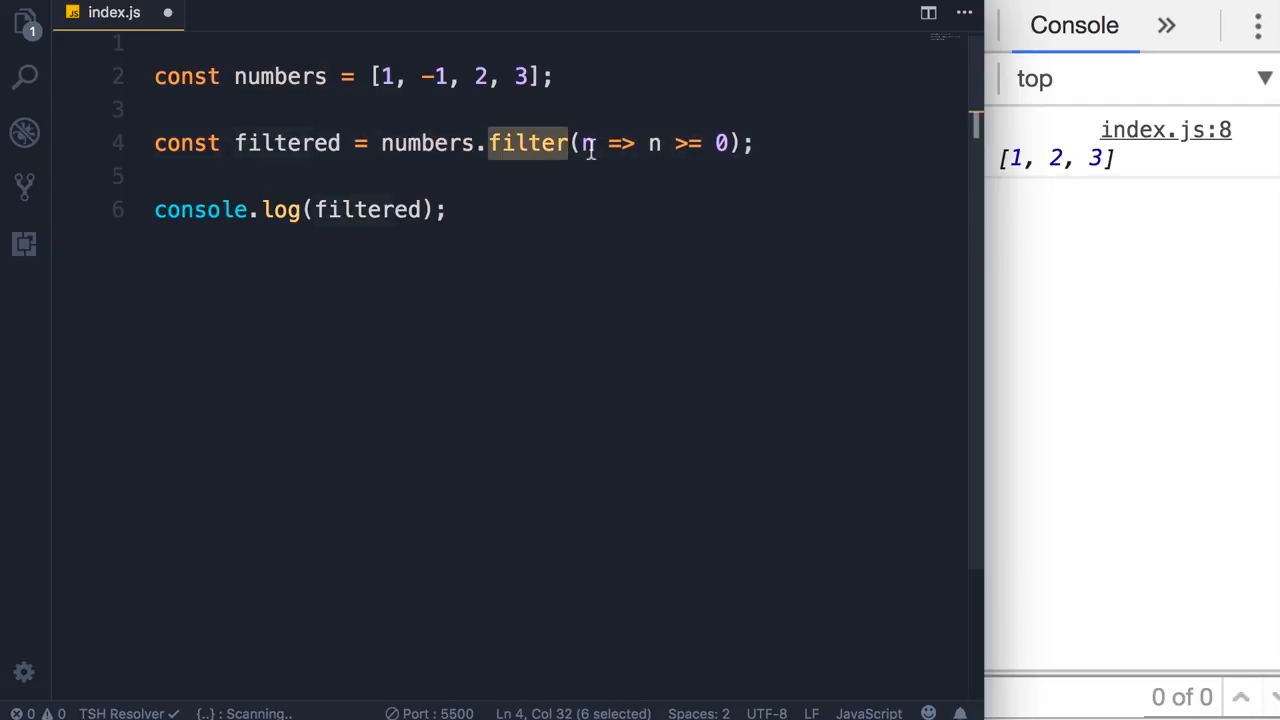
pyautogui.doubleClick(622, 143)
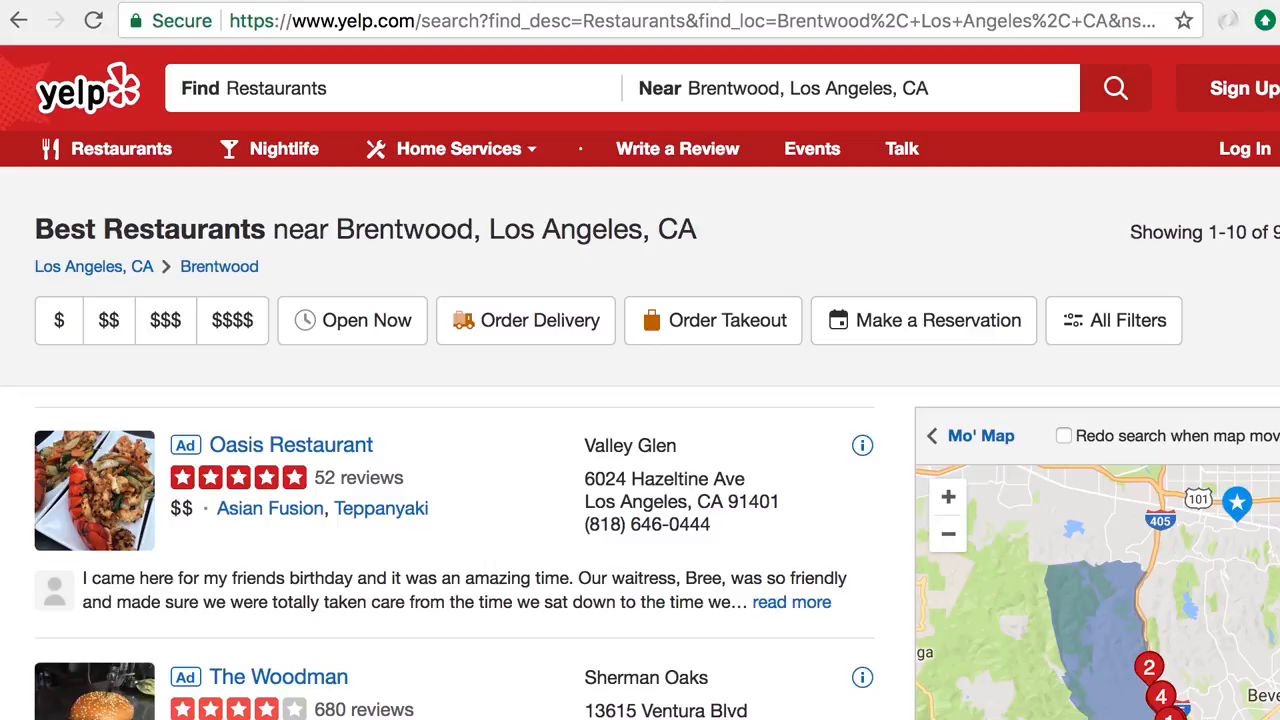
pyautogui.moveTo(350, 360)
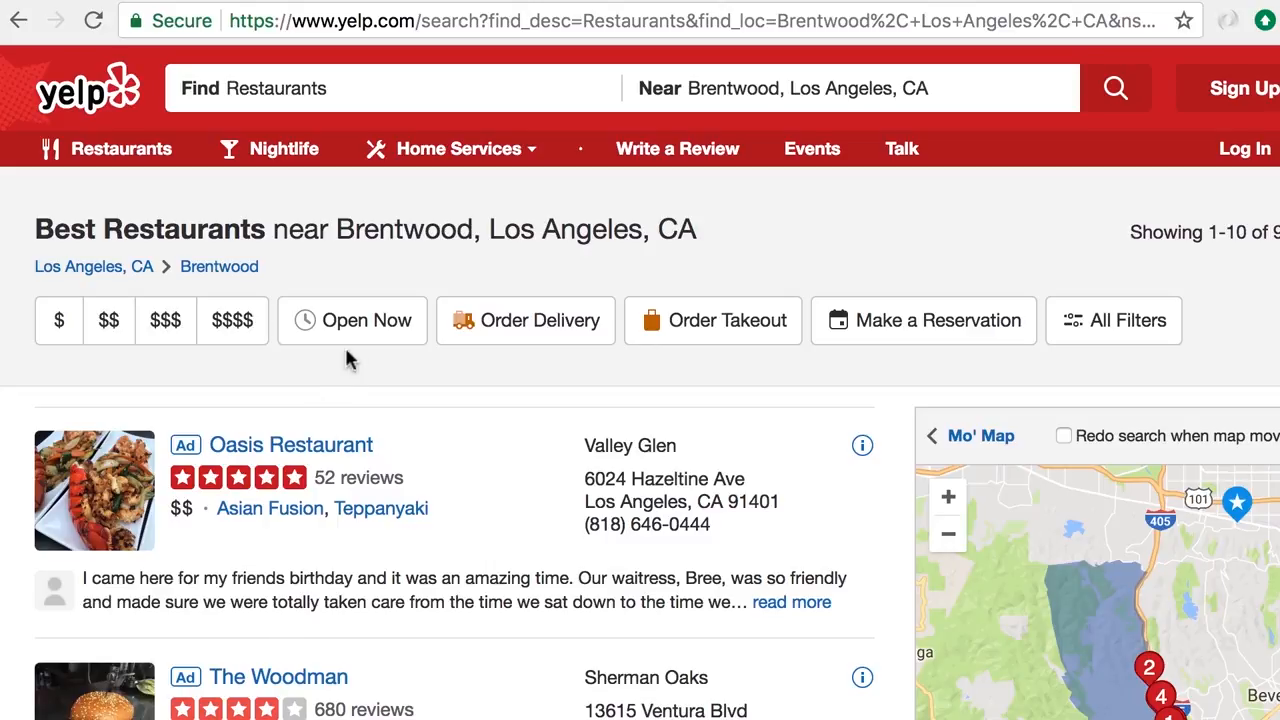
pyautogui.moveTo(357, 341)
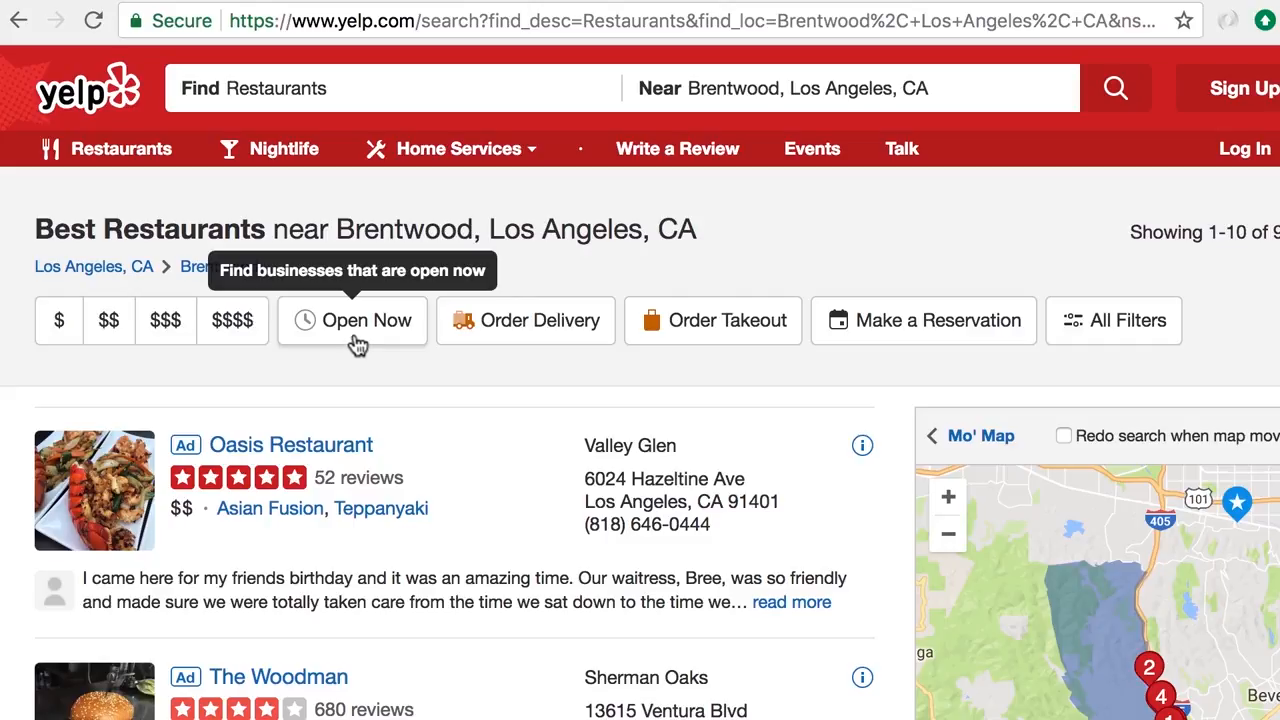
# Apply Yelp's Open Now filter, then highlight the filter method name in VS Code.
pyautogui.click(352, 320)
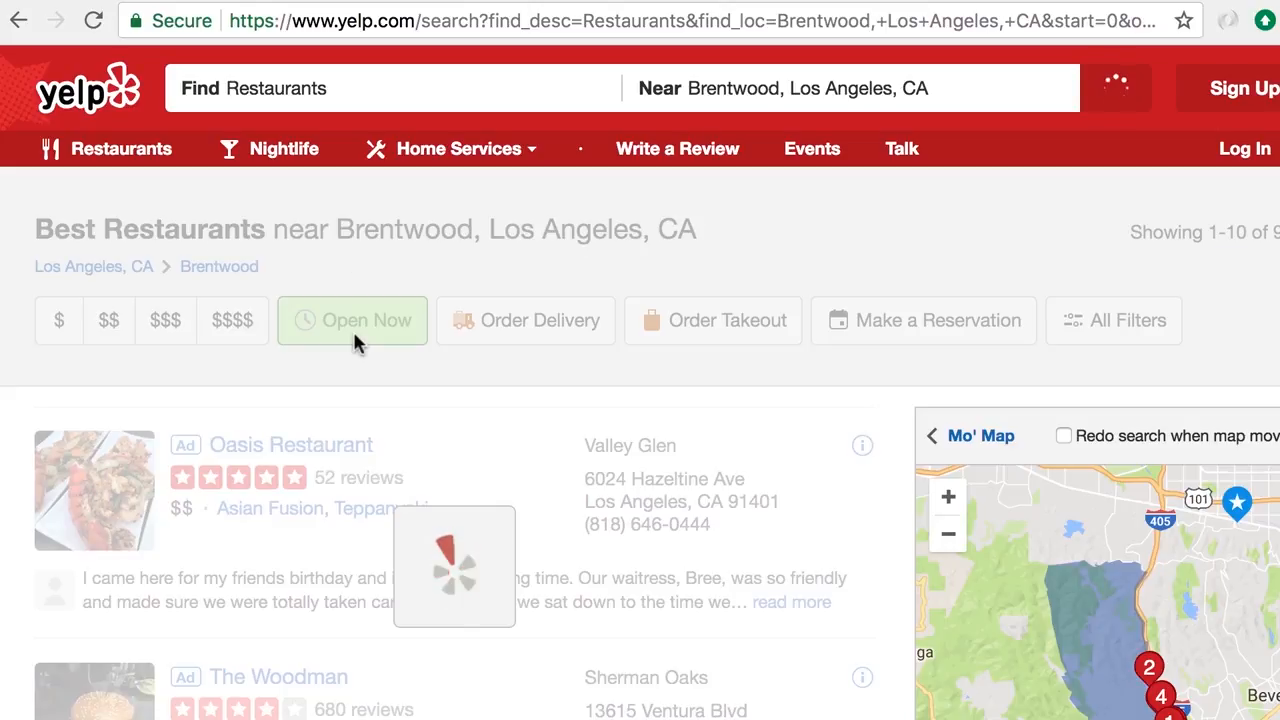
pyautogui.click(352, 320)
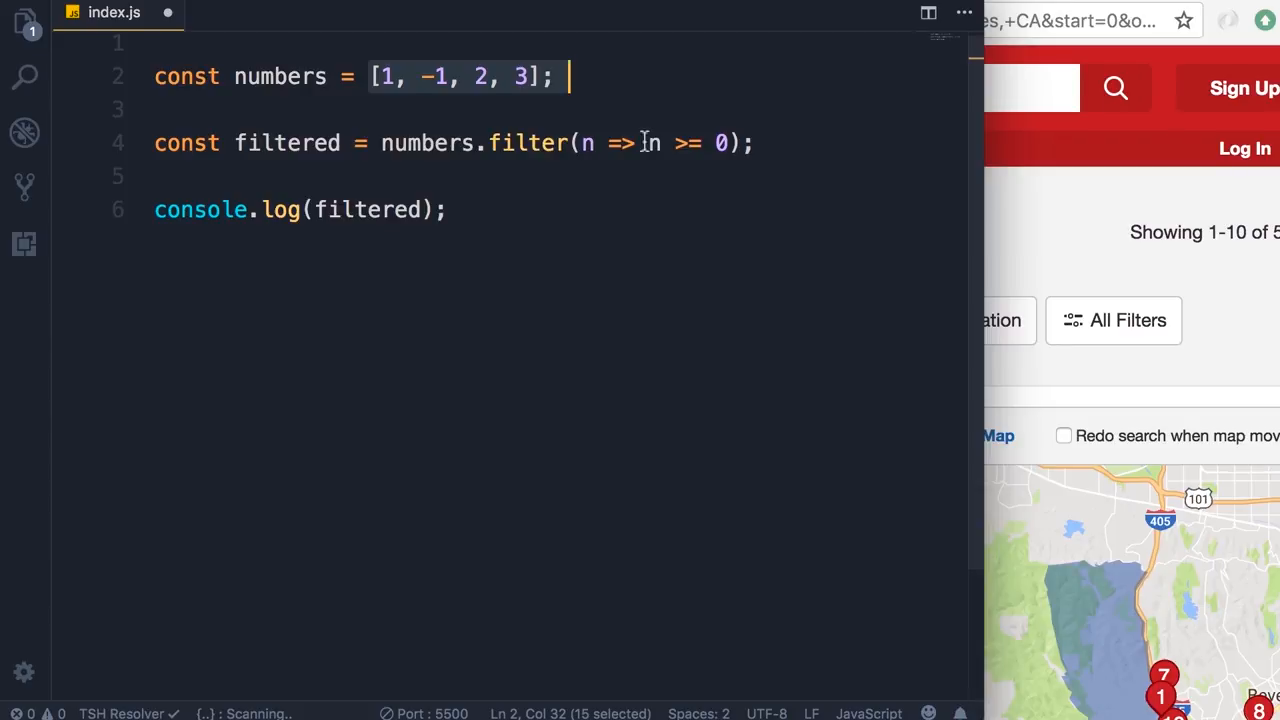
pyautogui.doubleClick(528, 142)
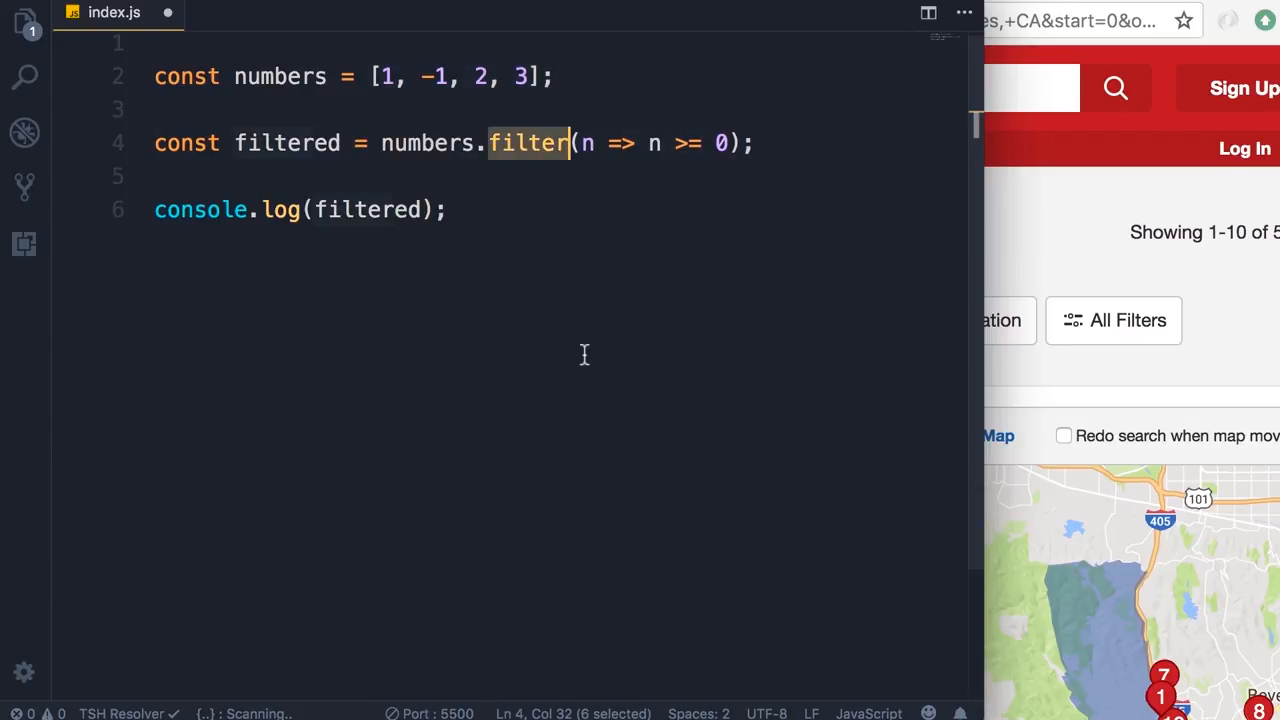